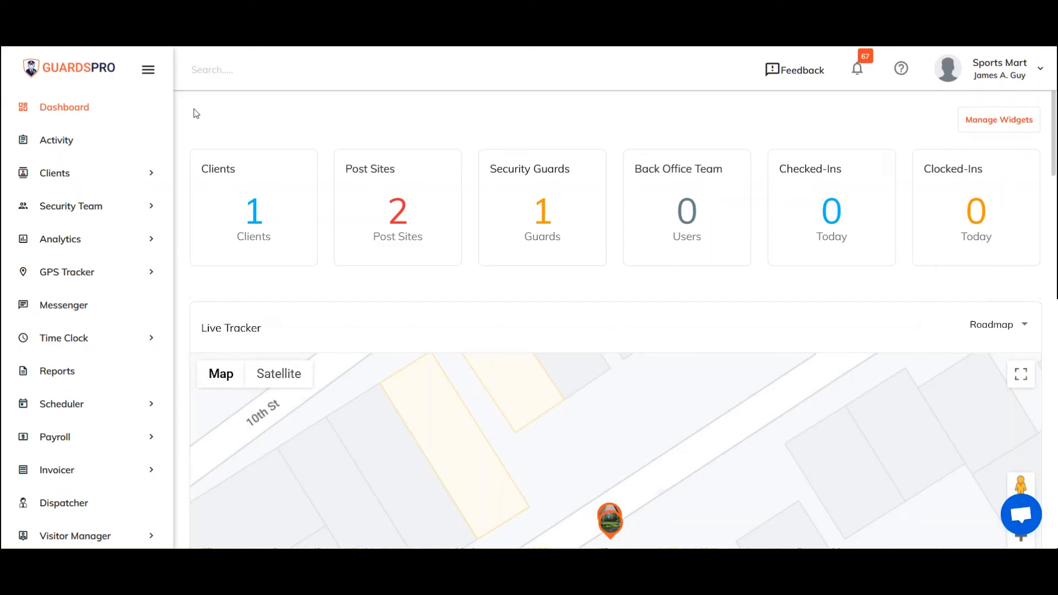
pyautogui.moveTo(87, 173)
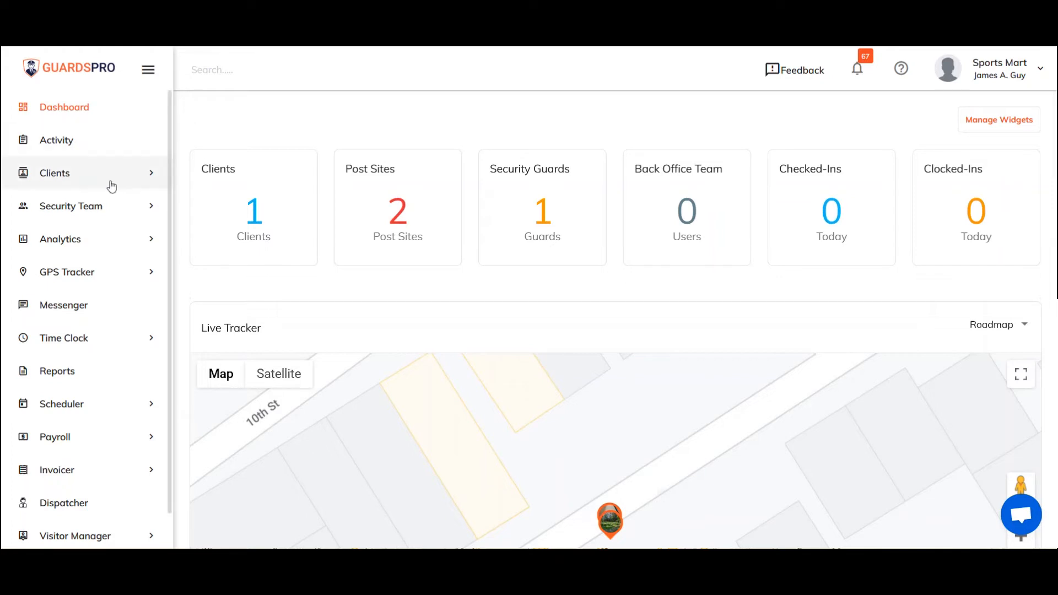
# Step: Go to Clients > Post Sites and start a new post site
pyautogui.click(54, 172)
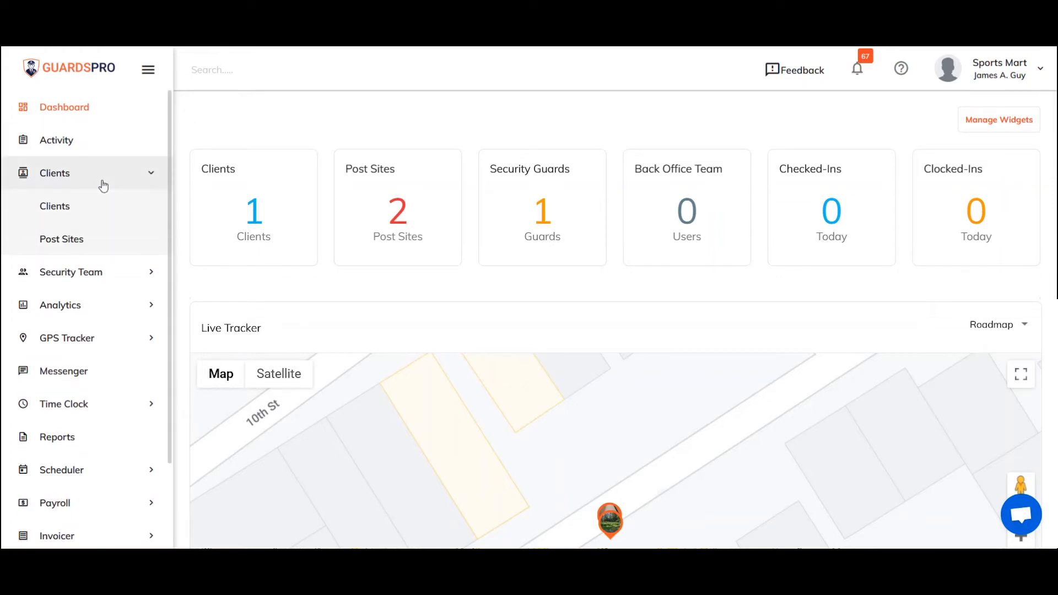
pyautogui.moveTo(61, 238)
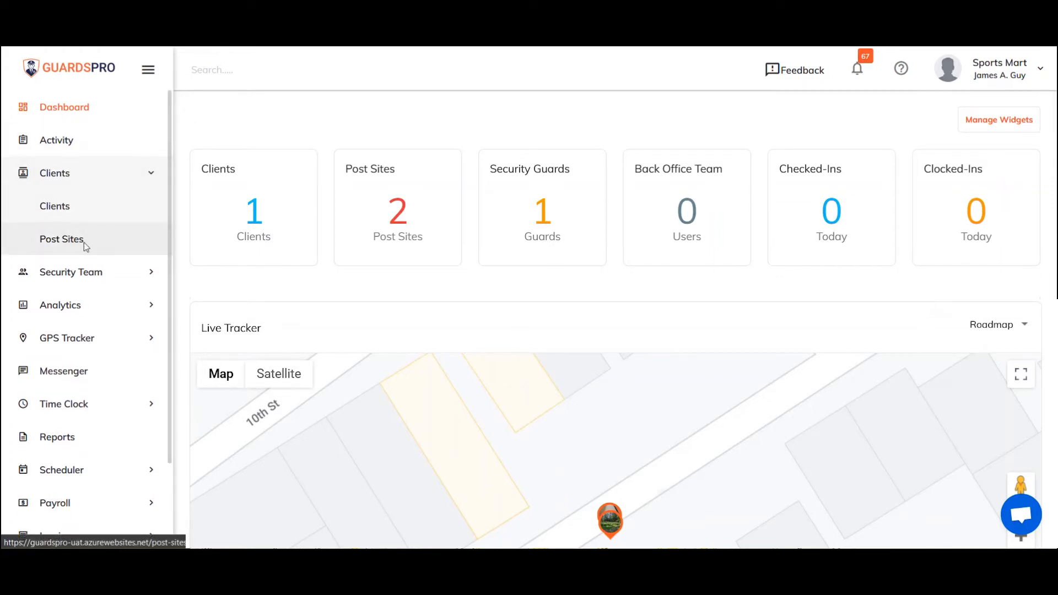
pyautogui.click(61, 238)
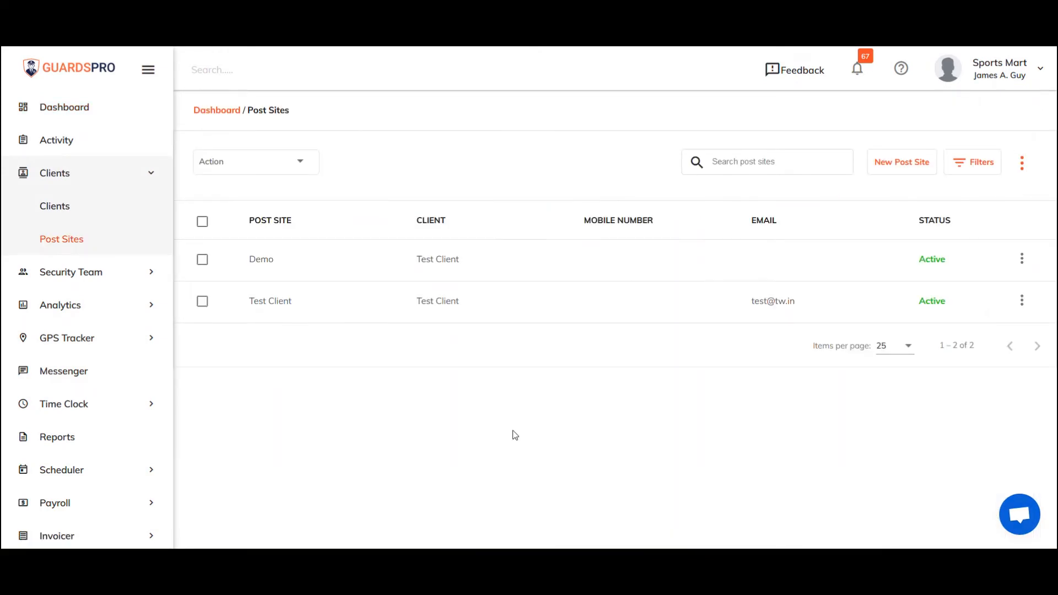
pyautogui.moveTo(740, 382)
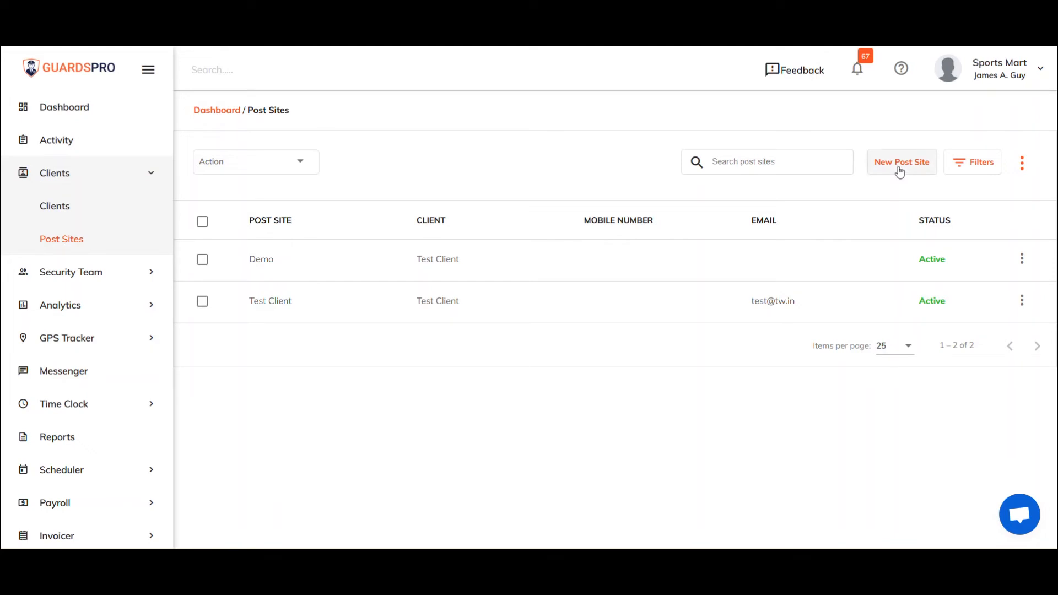
pyautogui.click(901, 162)
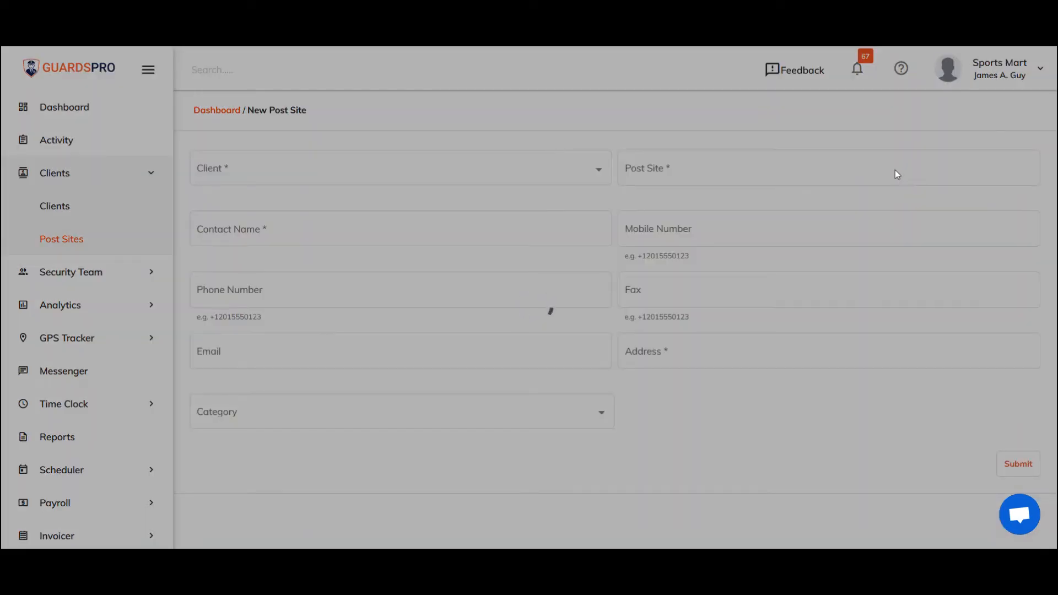
# Step: Assign the site to Test Client, named 'Test' with contact name 'Morgan'
pyautogui.click(397, 168)
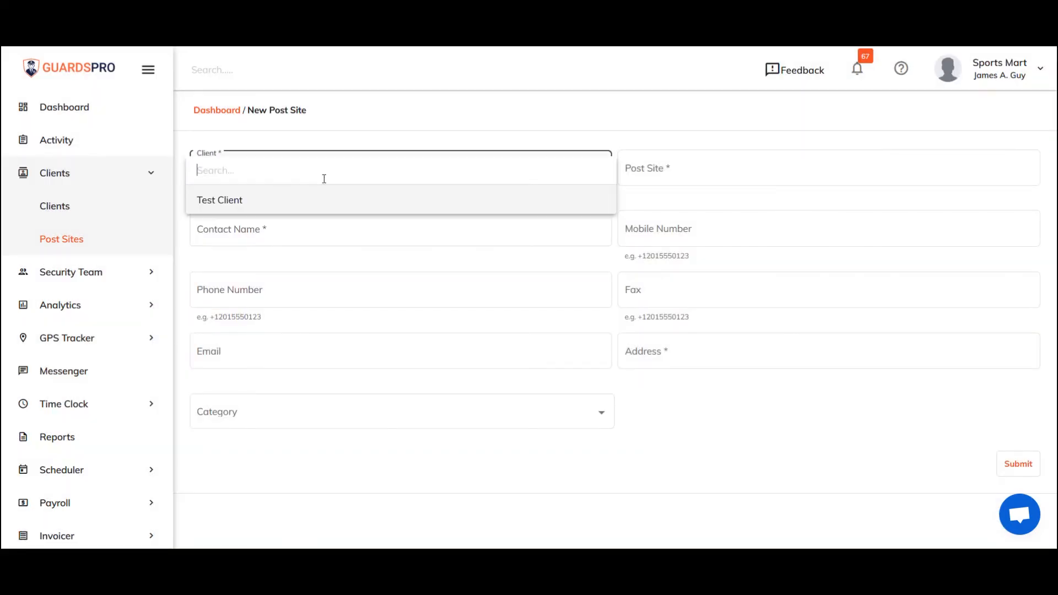
pyautogui.click(219, 199)
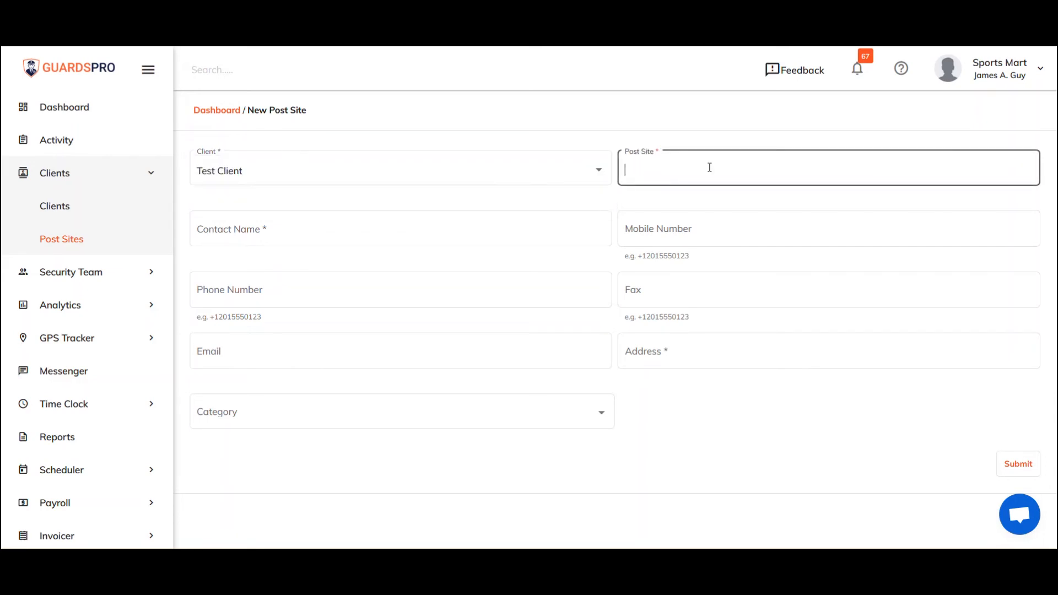
pyautogui.write('Test')
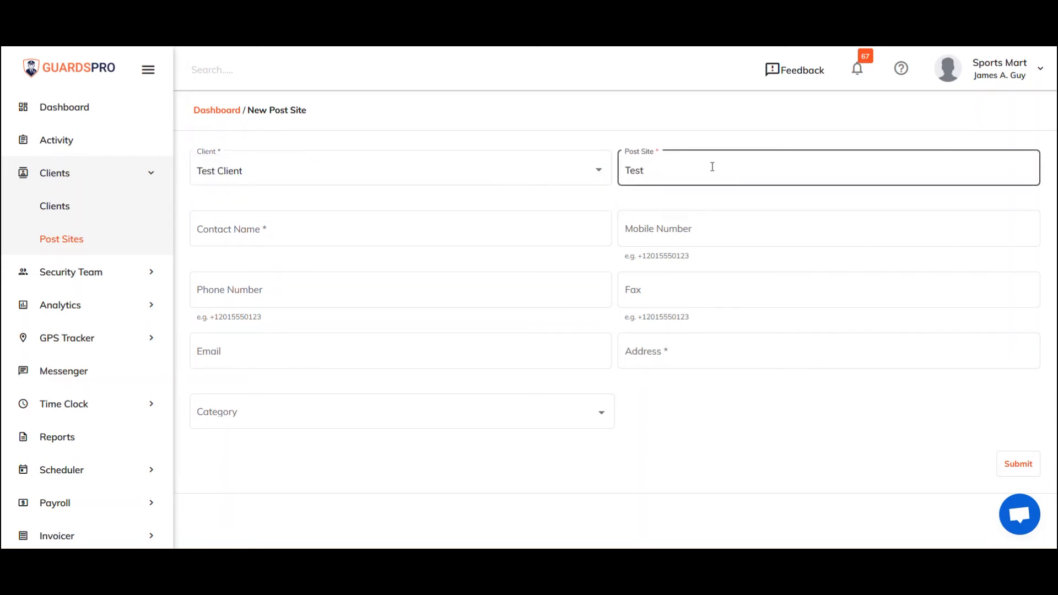
pyautogui.write('M')
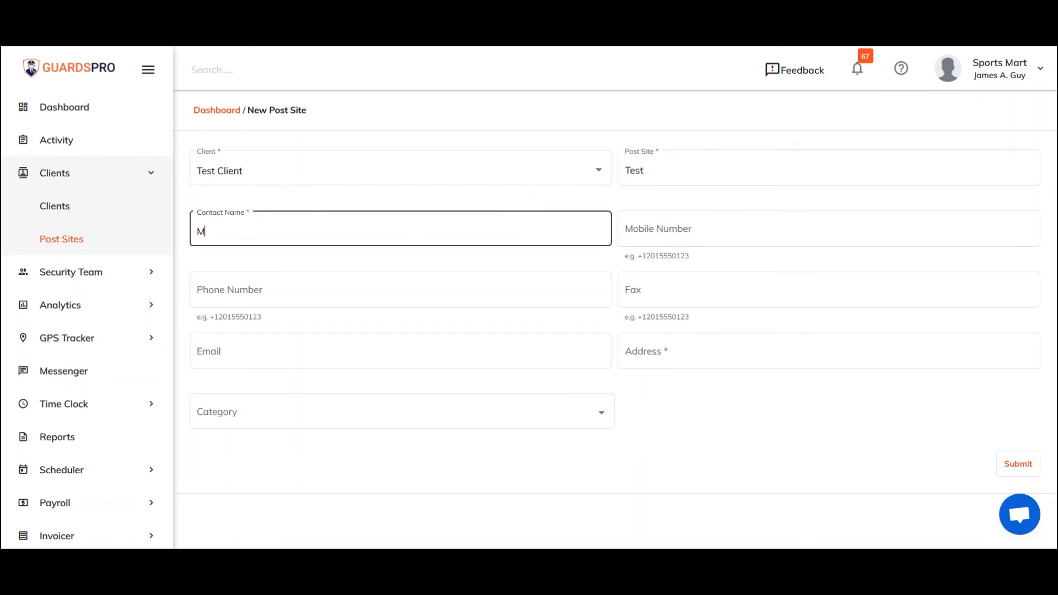
pyautogui.write('organ')
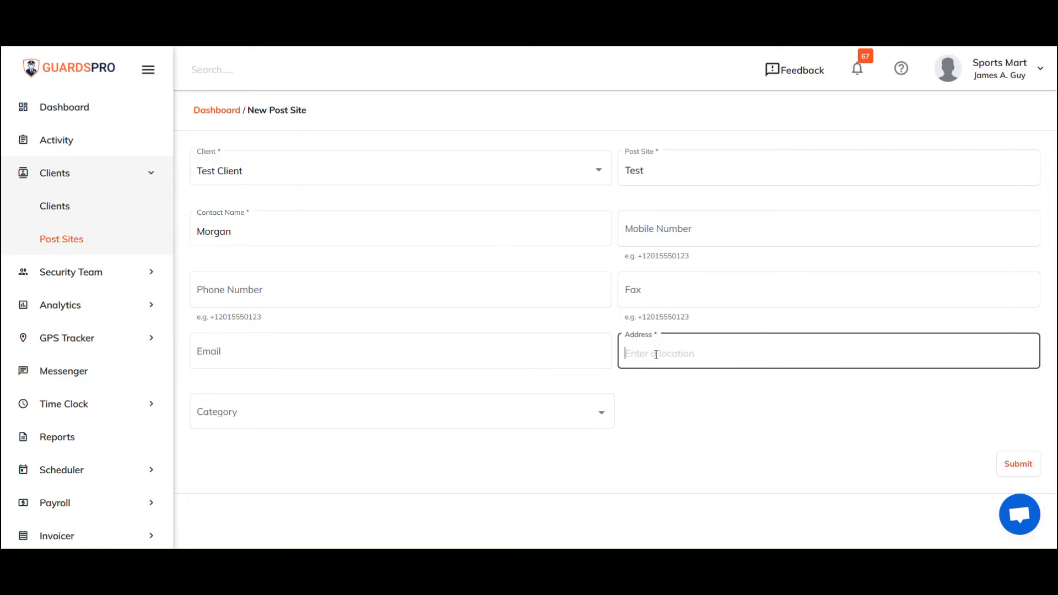
# Step: Set the address to New York (NYC, NY, USA) and submit the post site
pyautogui.write('NYC, NY, USA')
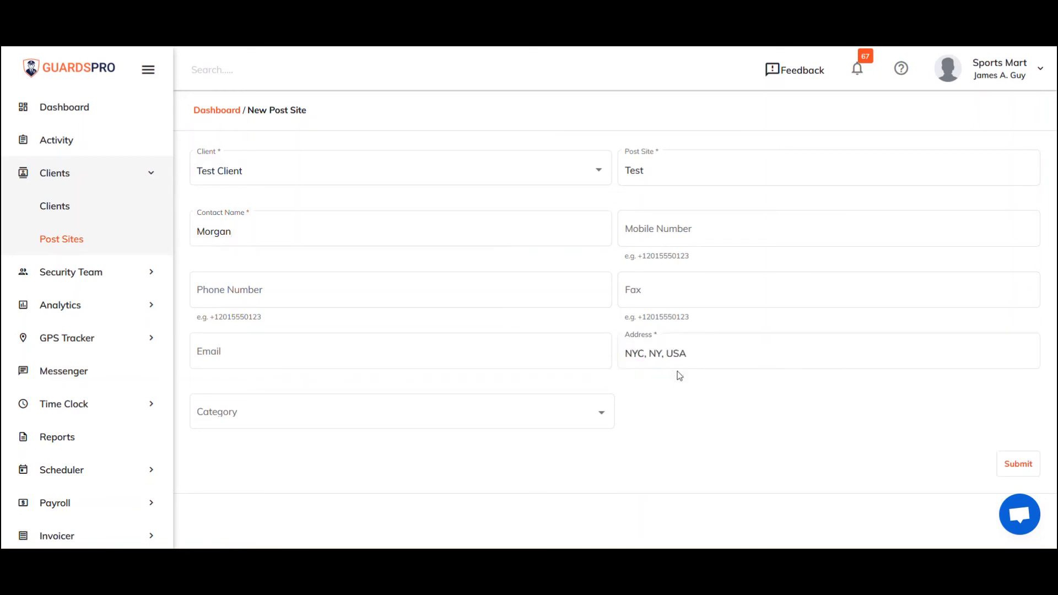
pyautogui.click(1018, 463)
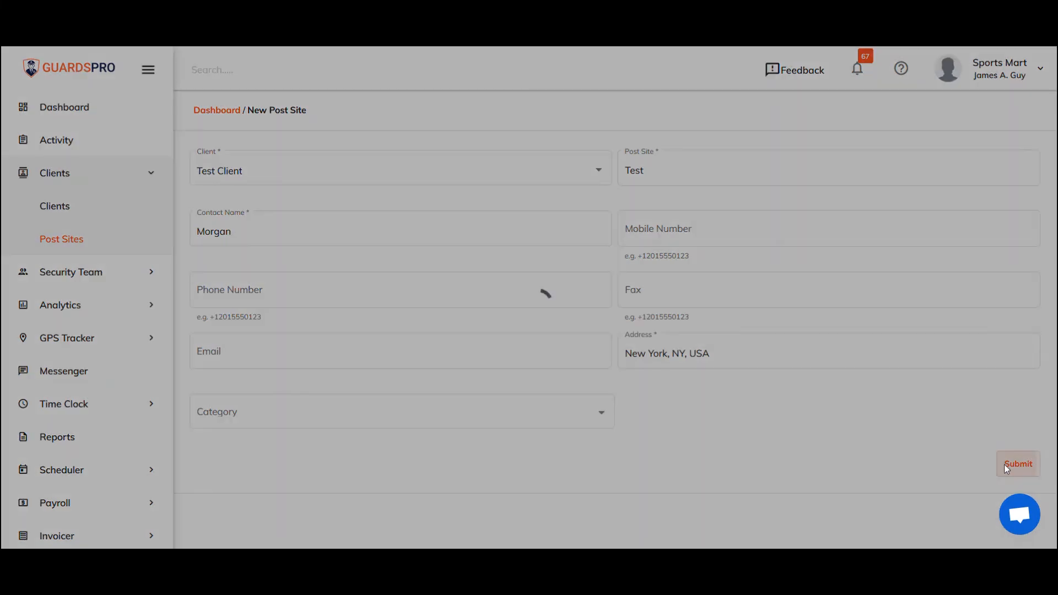
pyautogui.click(1017, 464)
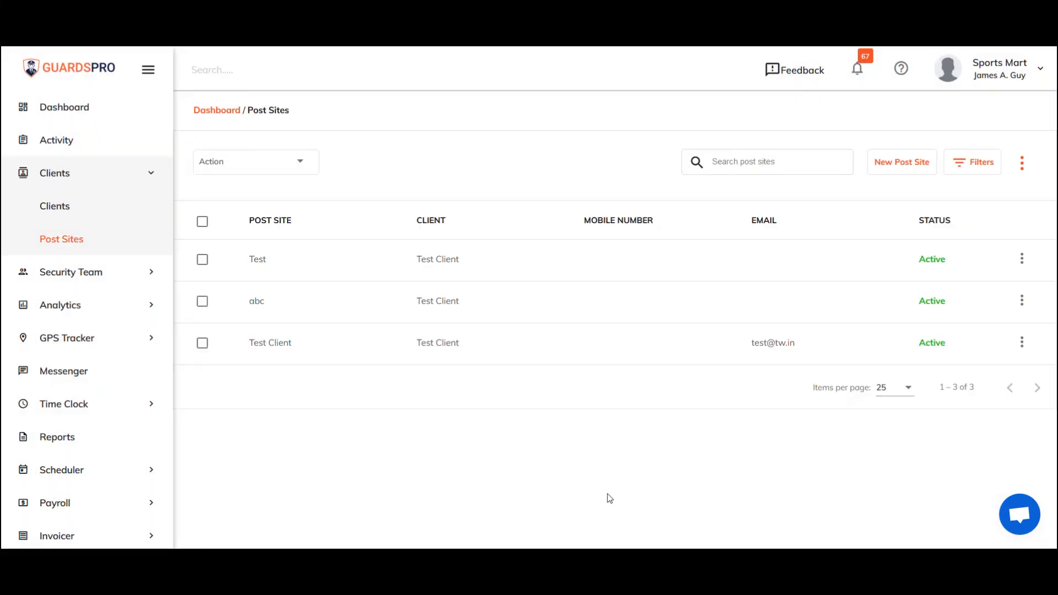